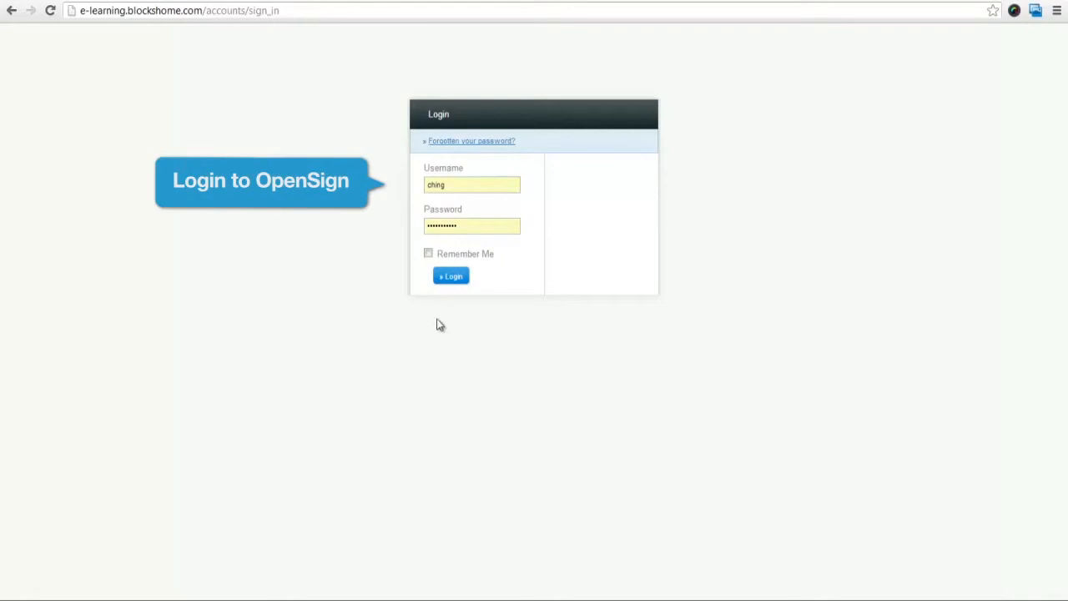
Step: Log in with the filled-in username and password to reach the dashboard
left_click(451, 277)
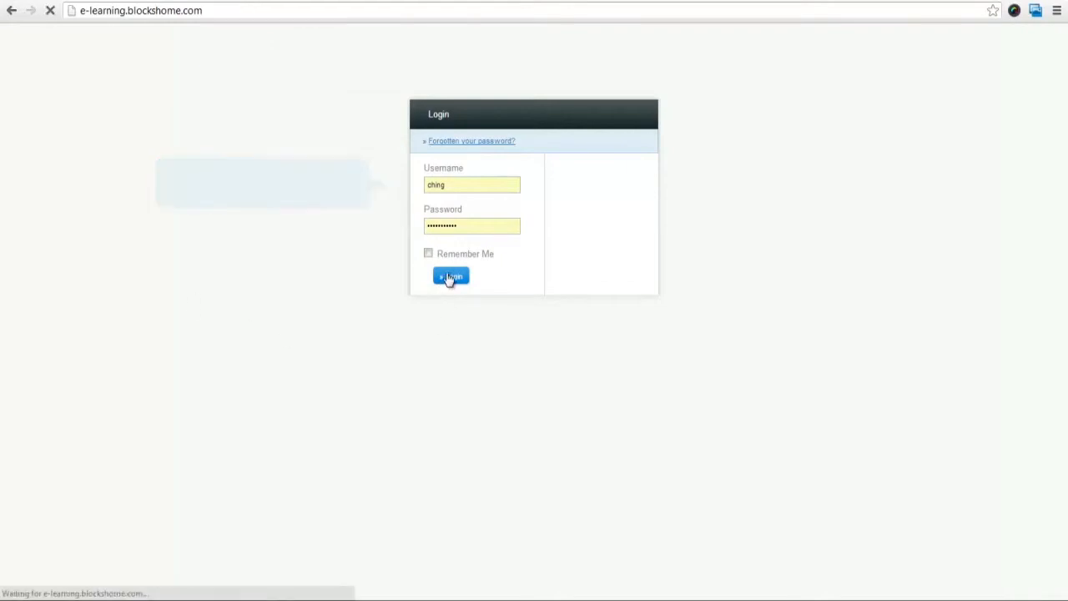
left_click(450, 277)
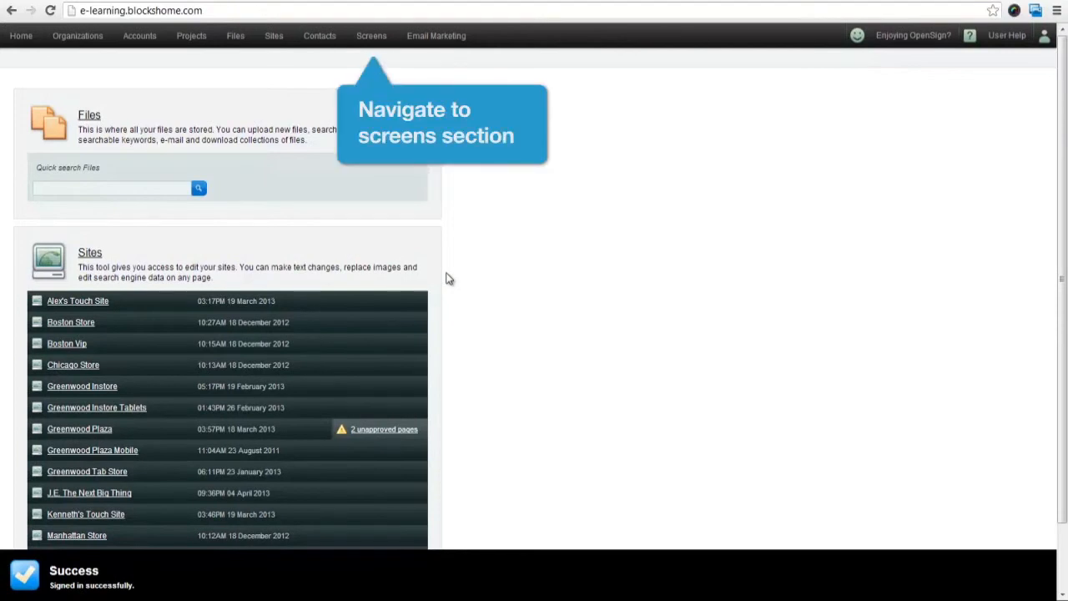
Step: Go to the Screens section listing the existing screen networks
left_click(371, 35)
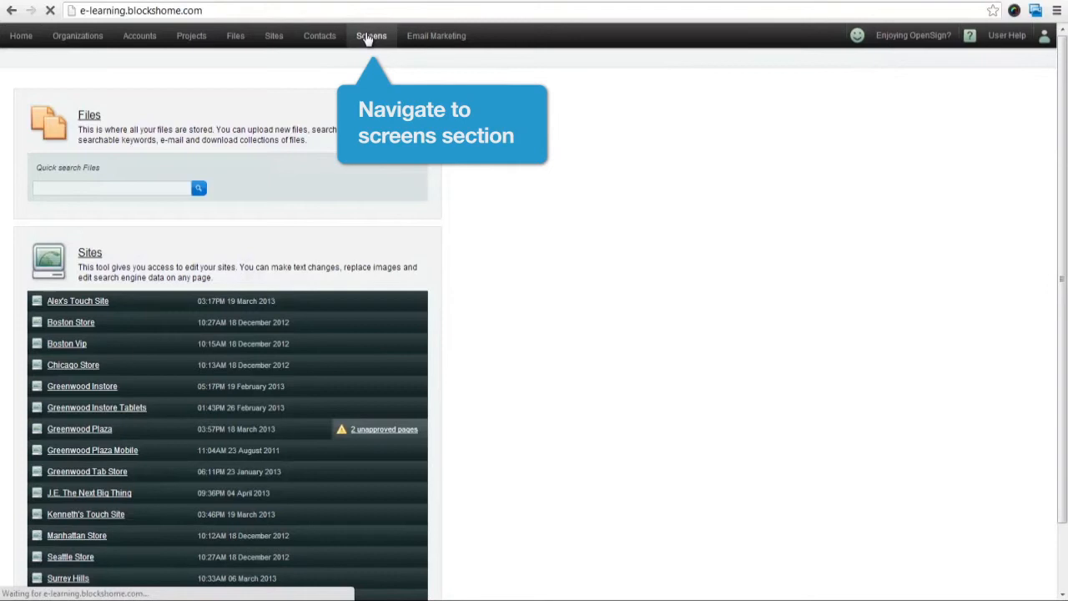
left_click(371, 35)
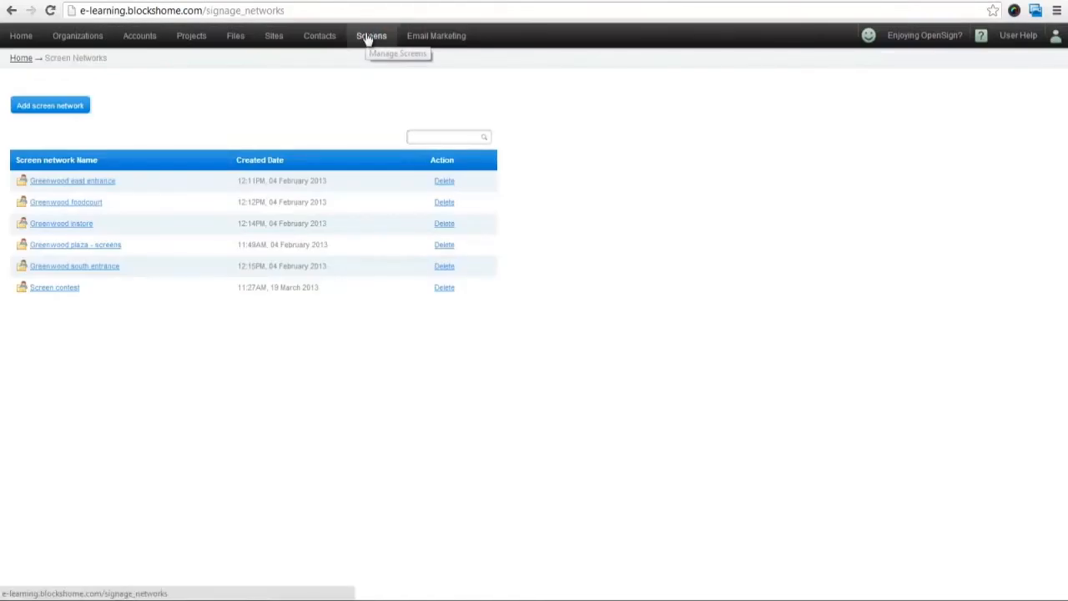
mouse_move(370, 110)
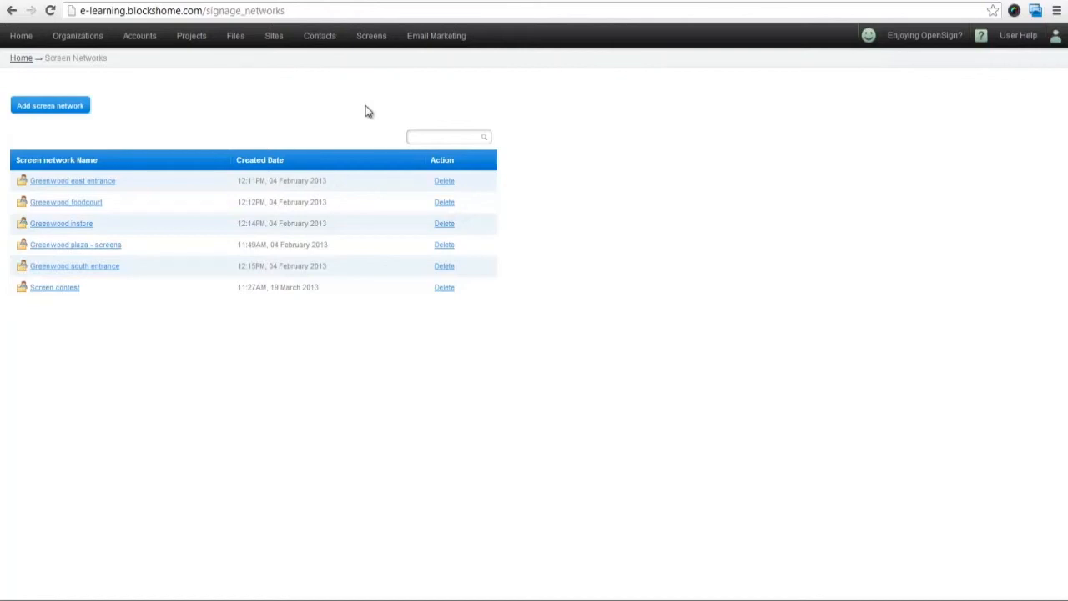
Step: Open the 'Greenwood plaza - screens' network showing its two screens
left_click(75, 244)
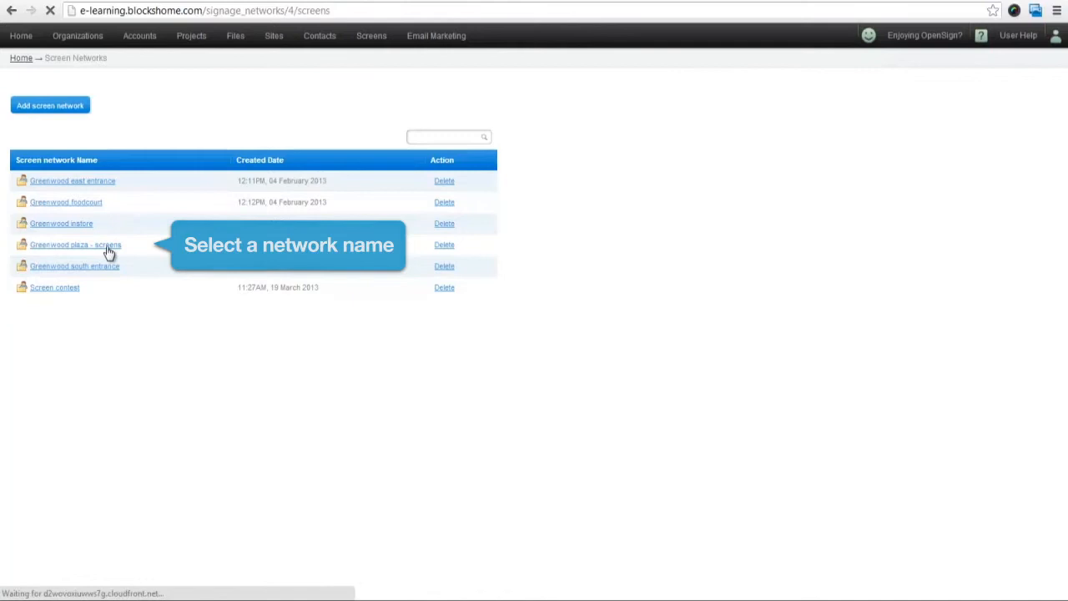
left_click(75, 244)
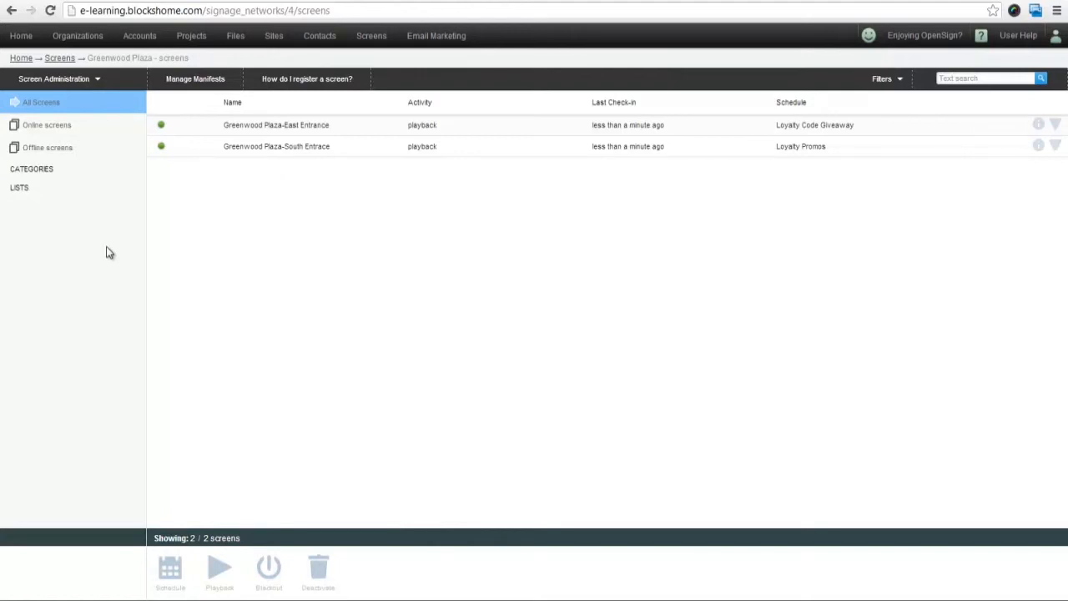
left_click(307, 78)
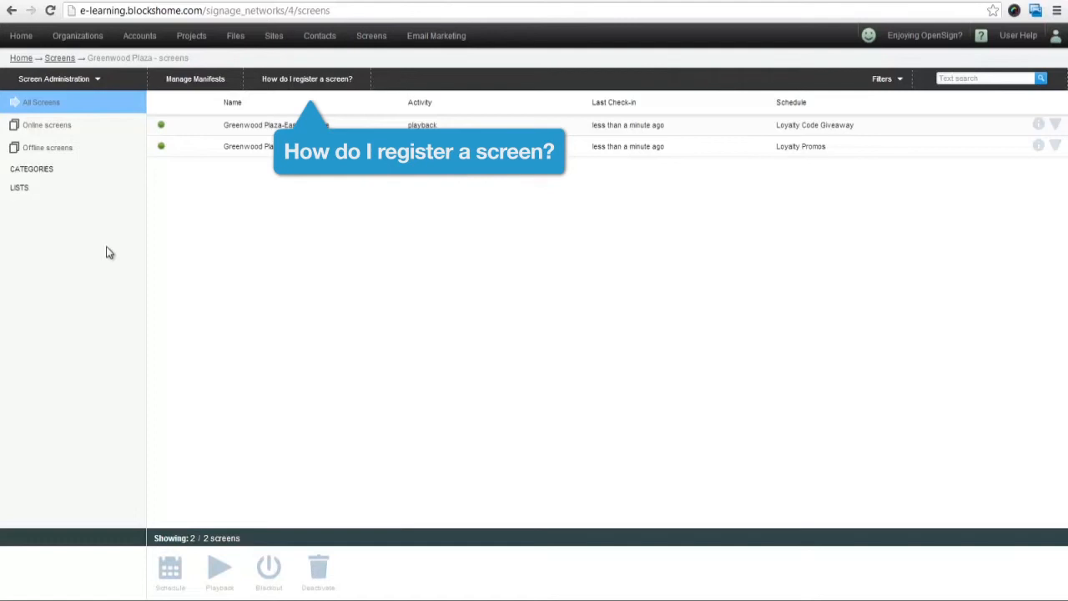
mouse_move(299, 83)
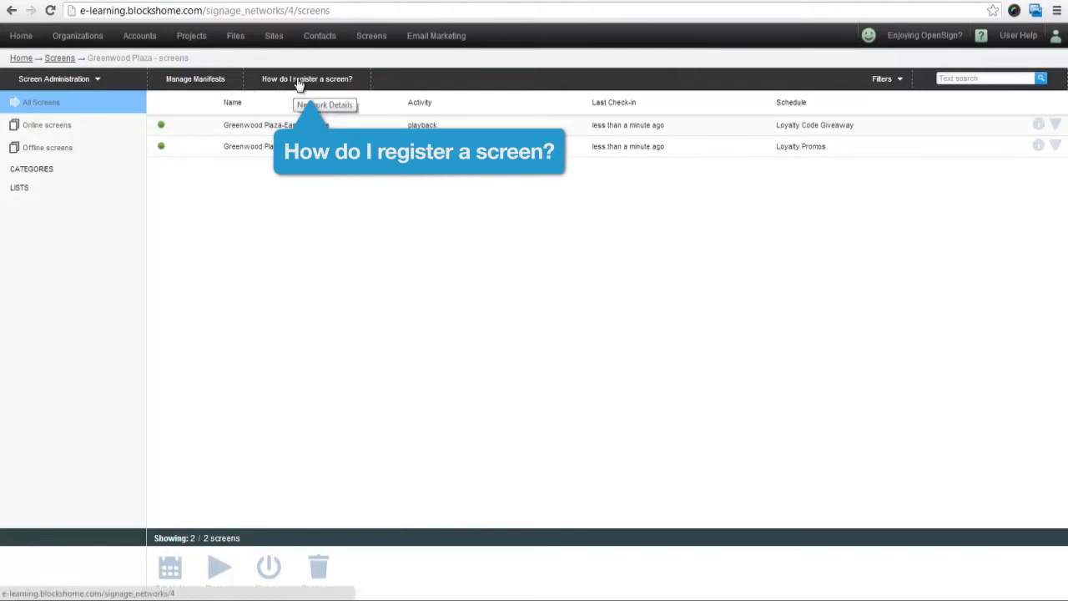
left_click(307, 79)
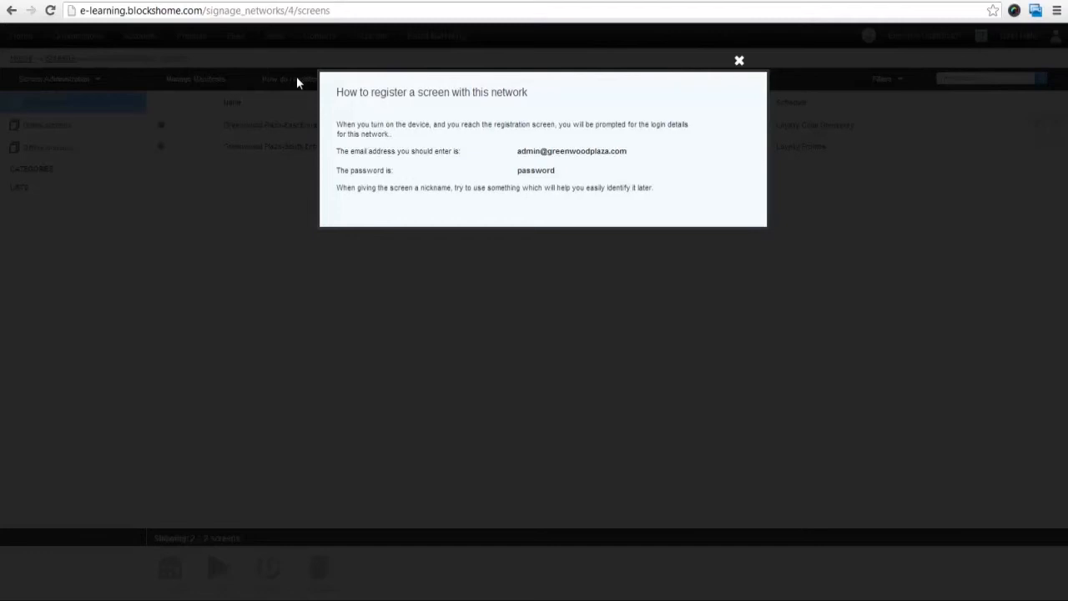
mouse_move(342, 84)
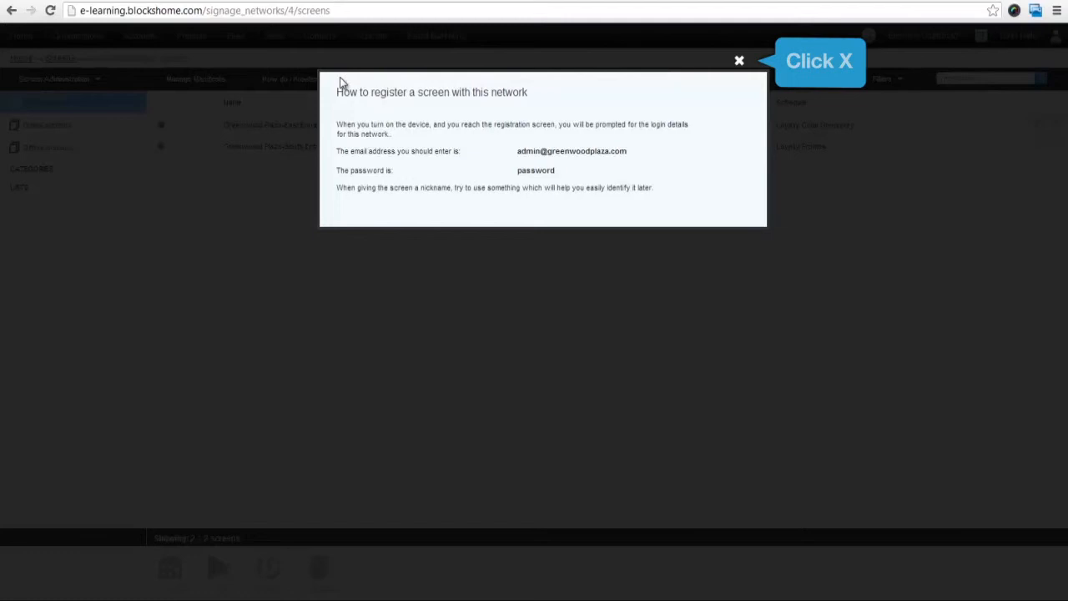
left_click(737, 60)
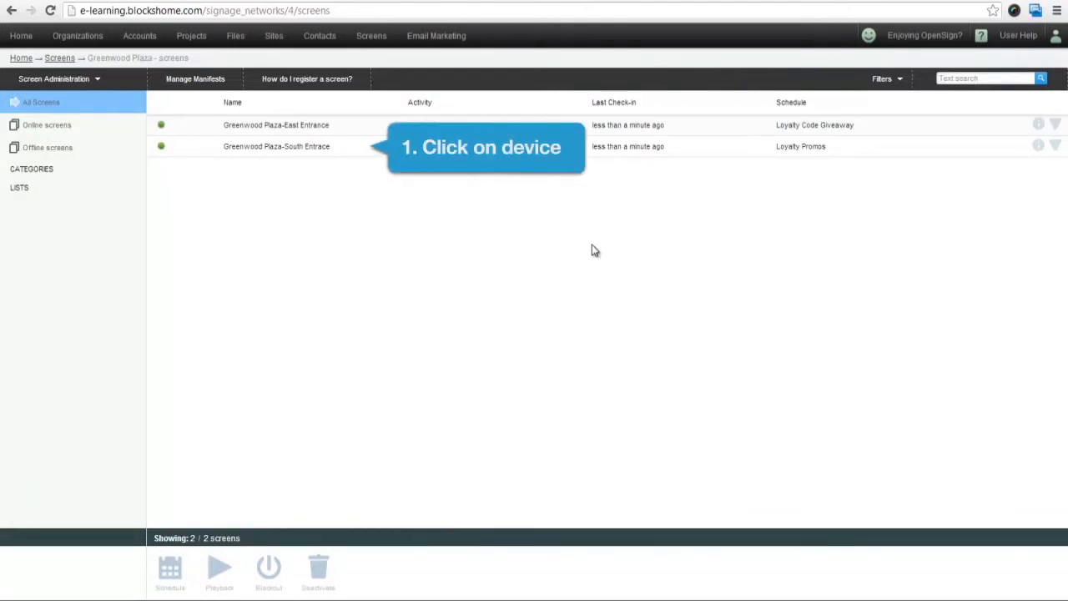
Step: Start a new schedule for the Greenwood Plaza-South Entrance screen
left_click(277, 147)
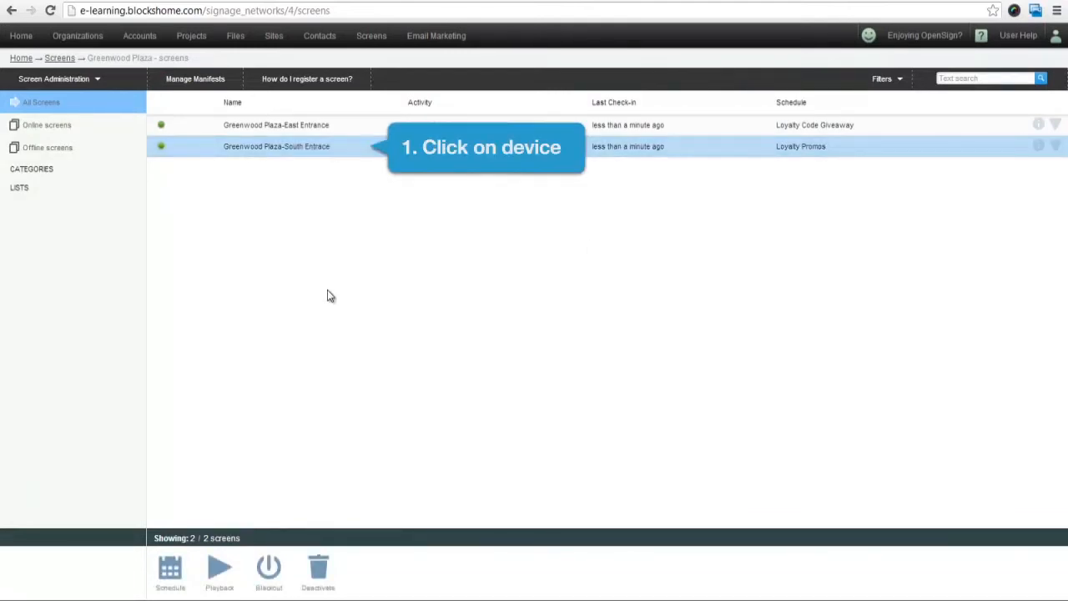
left_click(277, 147)
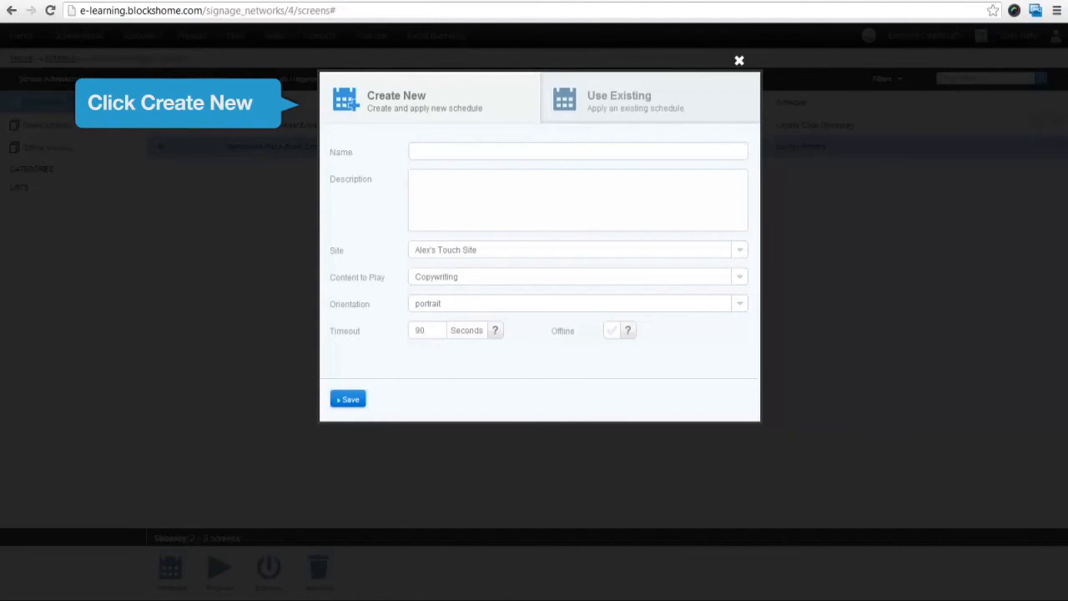
Step: Name the schedule 'Loyalty Code Giveaway' and describe it as a loyalty code for South and West Entrance customers
type("Loyalty Code Giveaway")
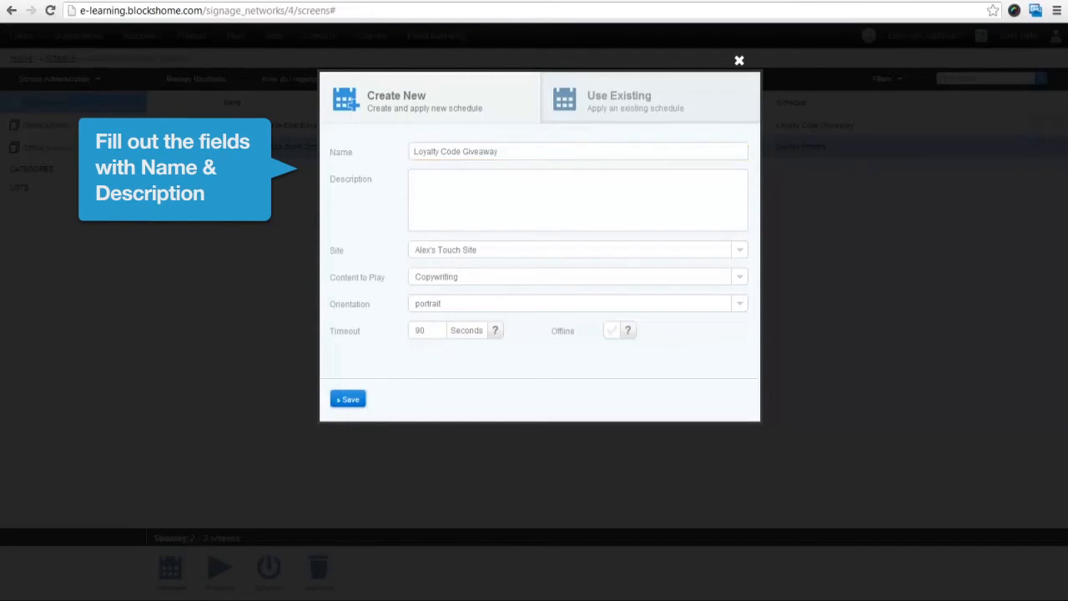
type("Loyalty Code for customers going through the South and West Entrance of the Shopping Centre")
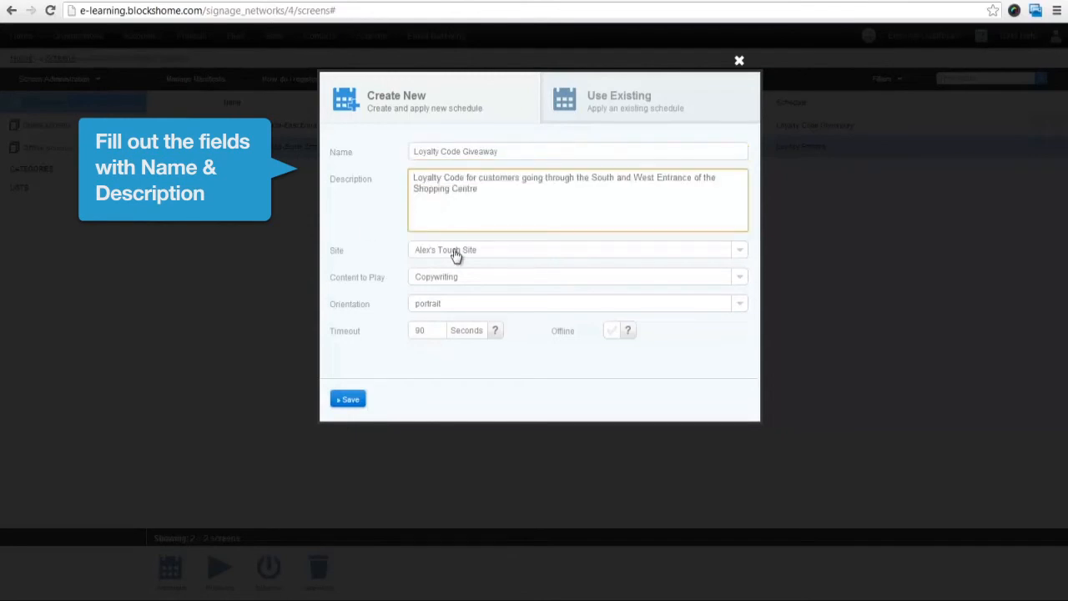
Step: Set the site to Greenwood Instore Tablets and the content to play to Loyalty Promos
left_click(576, 250)
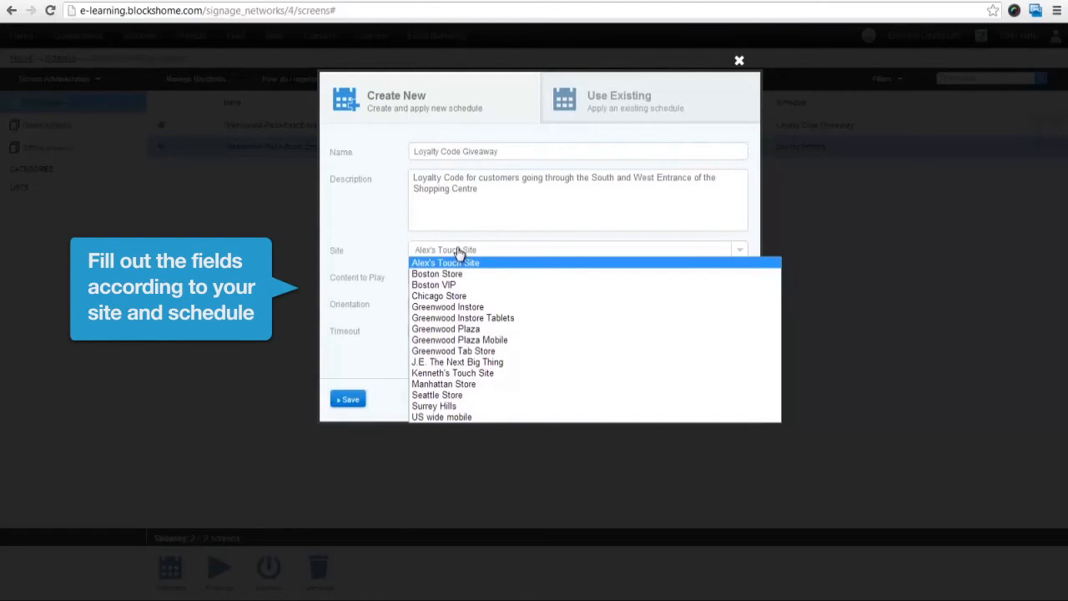
left_click(462, 317)
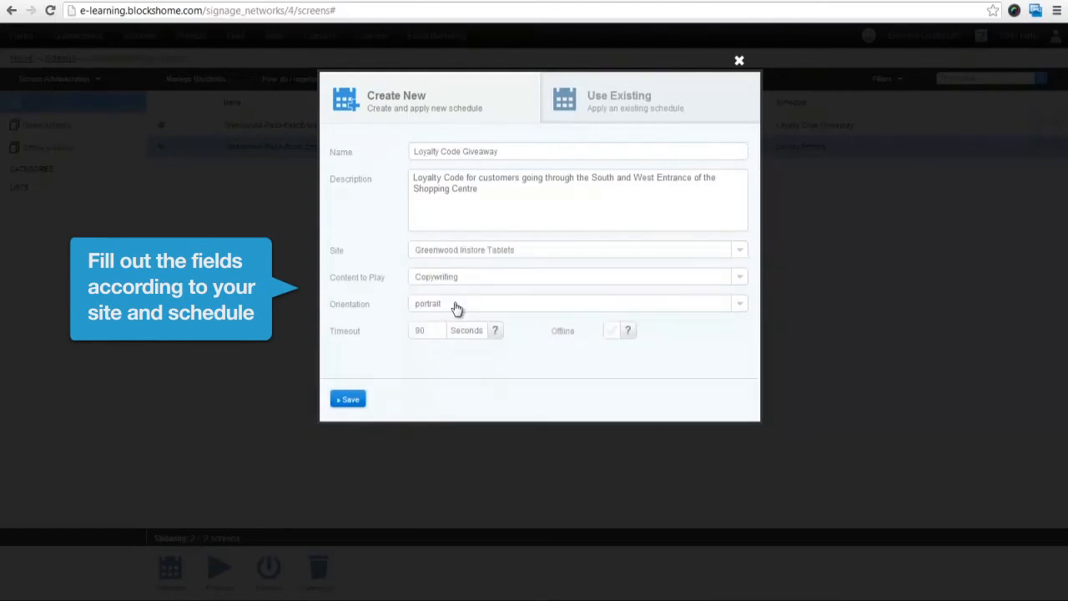
left_click(575, 277)
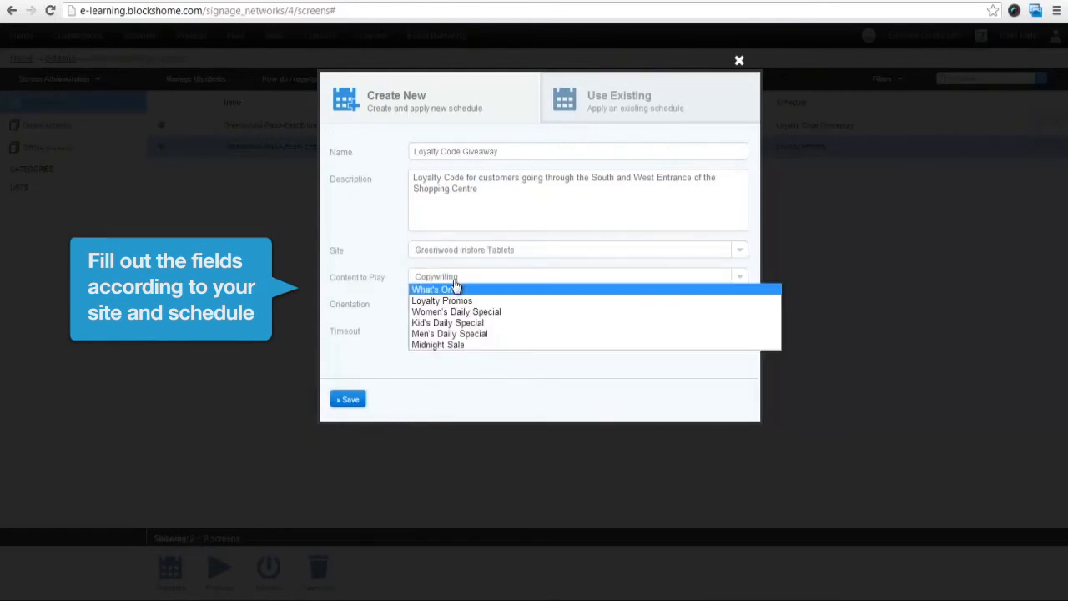
left_click(442, 300)
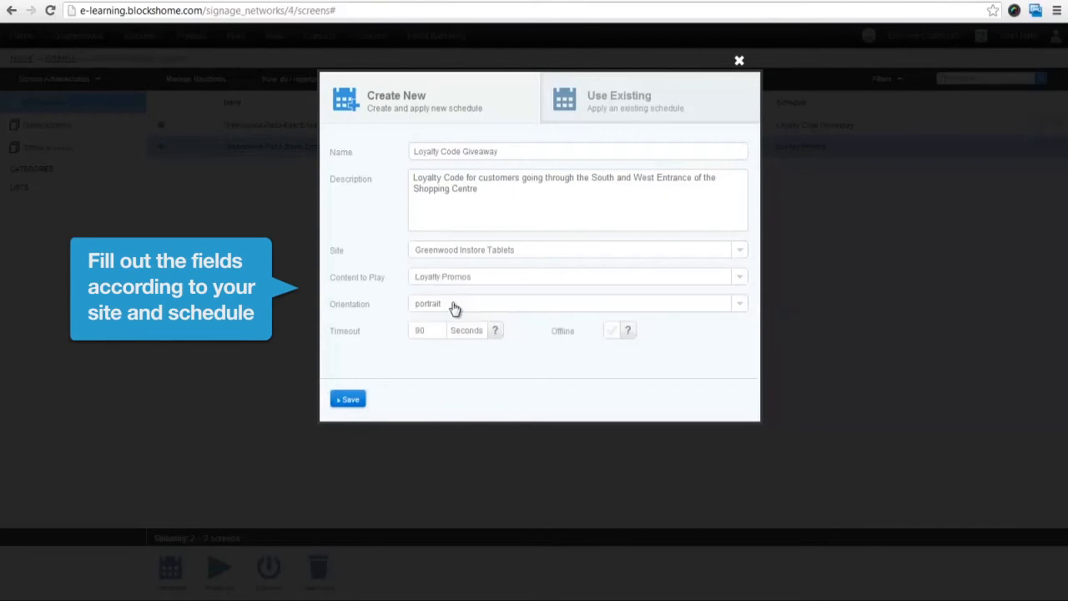
mouse_move(417, 384)
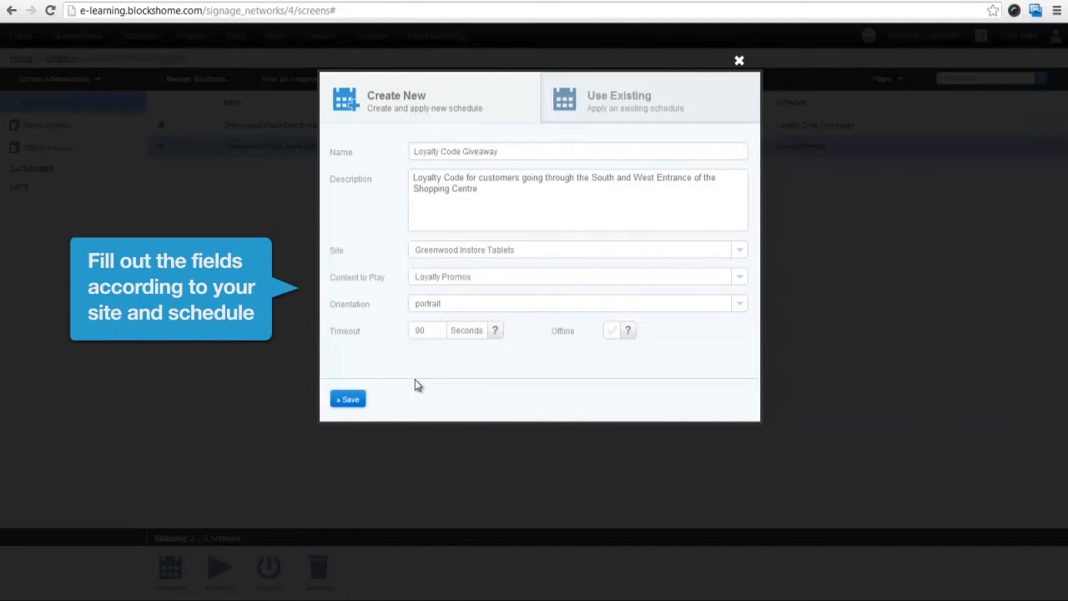
Step: Set the timeout to 60 seconds and enable offline playback
triple_click(420, 331)
type("60")
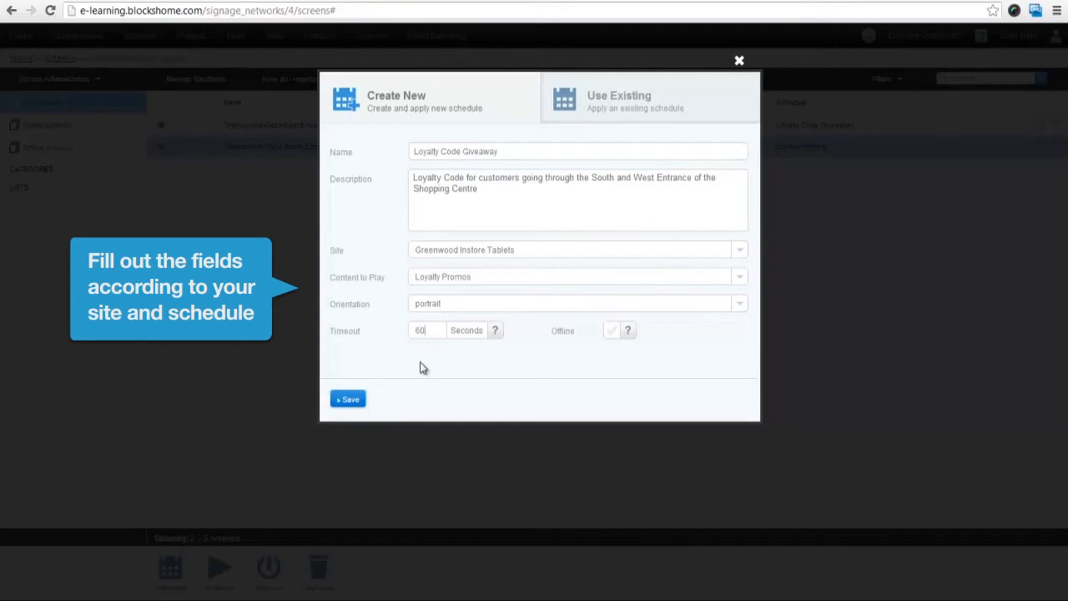
mouse_move(469, 372)
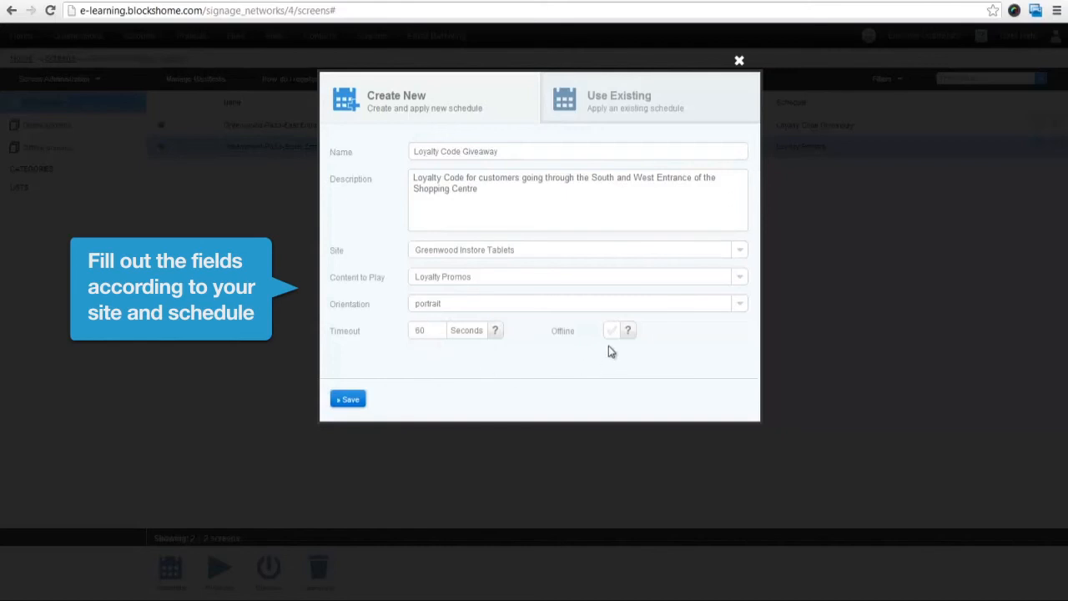
left_click(610, 330)
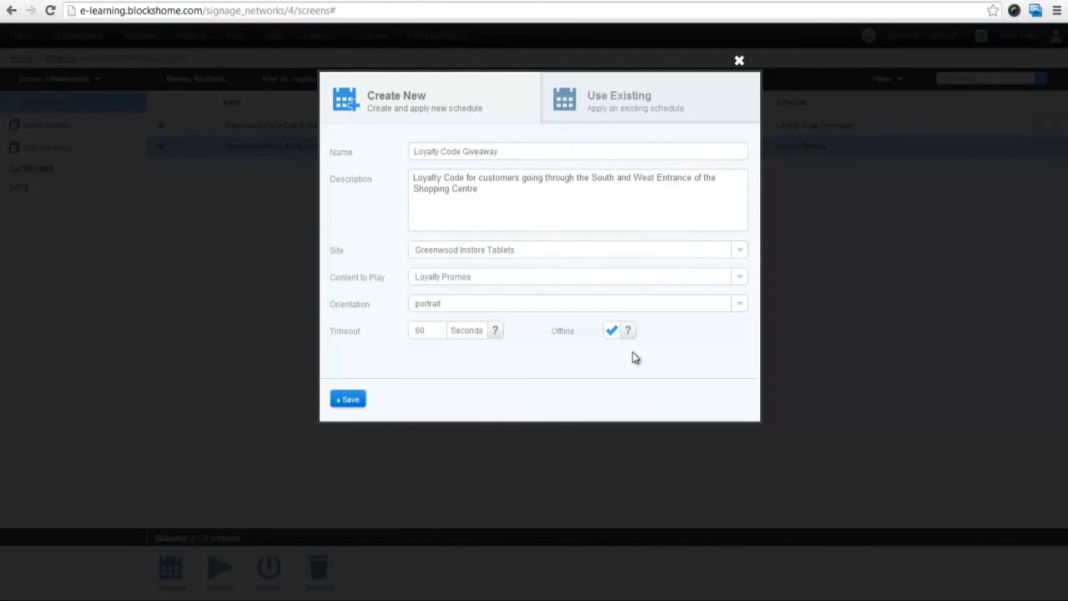
mouse_move(349, 400)
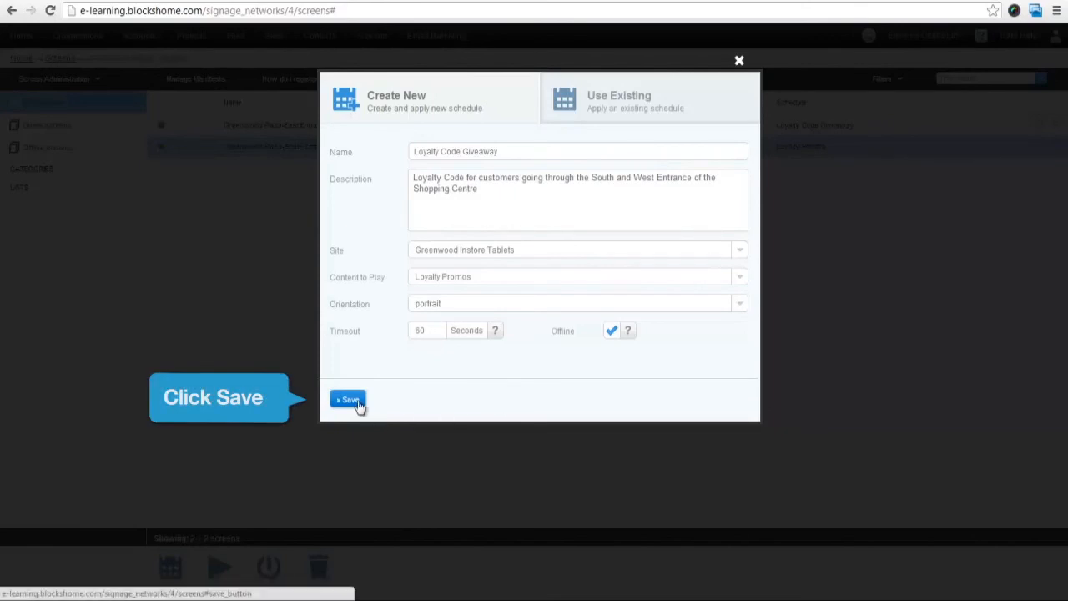
Step: Save the Loyalty Code Giveaway schedule and close the schedule form
left_click(348, 401)
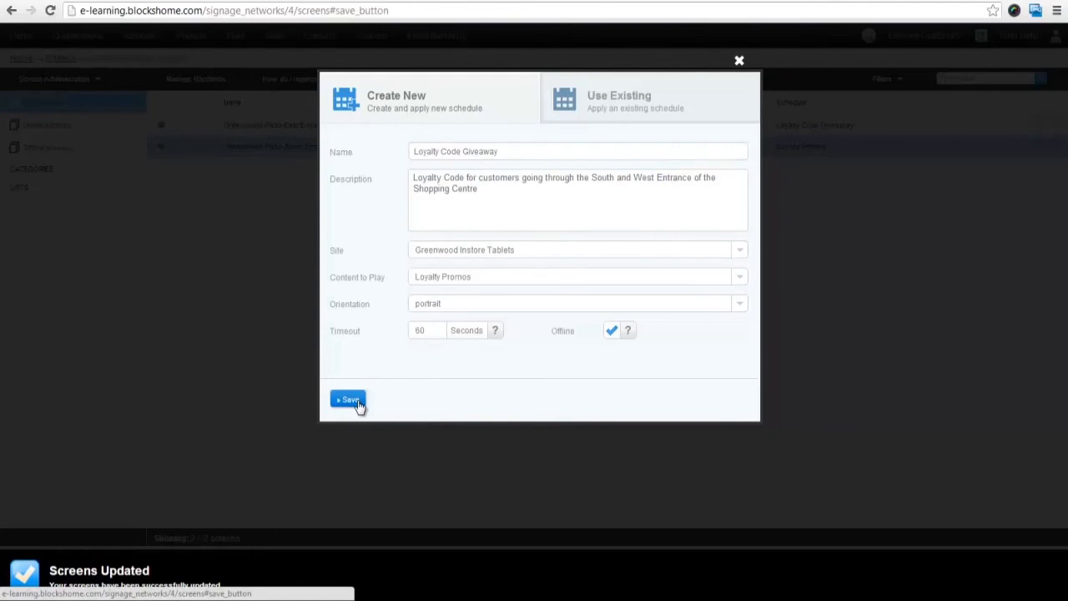
mouse_move(739, 63)
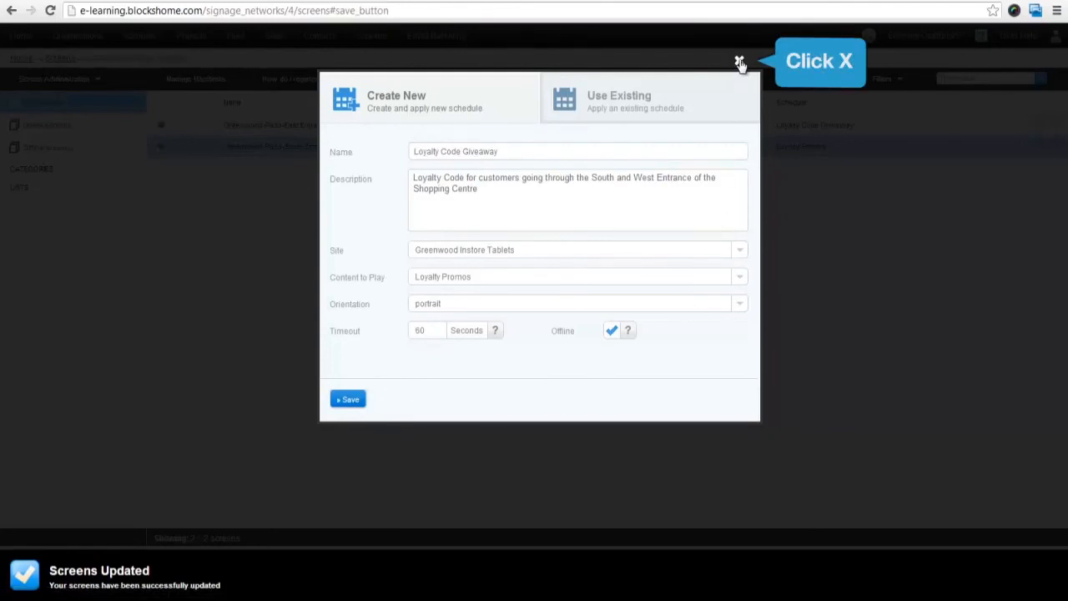
left_click(739, 63)
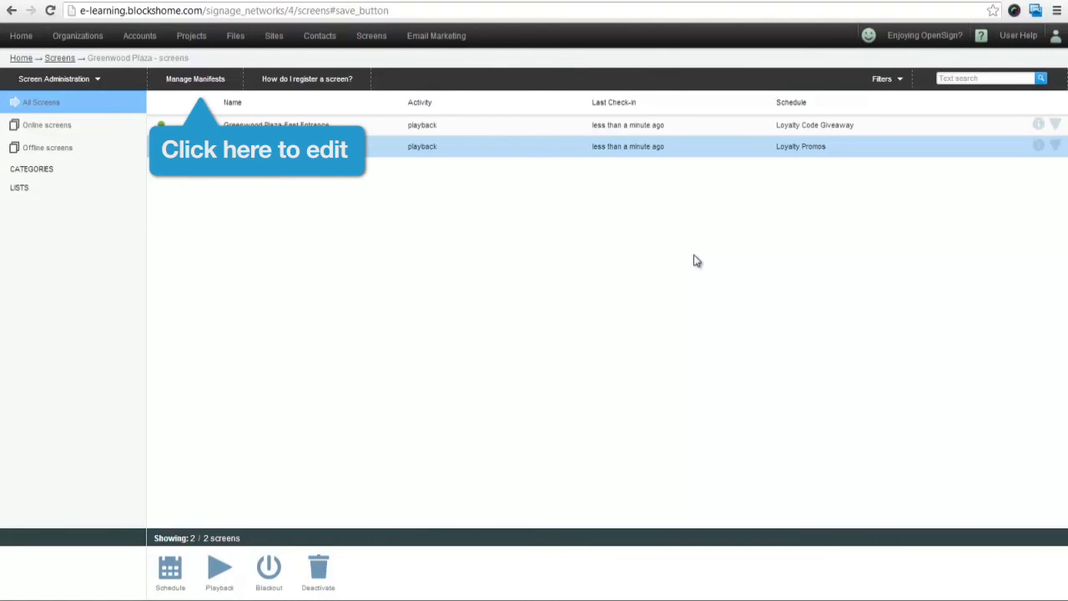
mouse_move(187, 91)
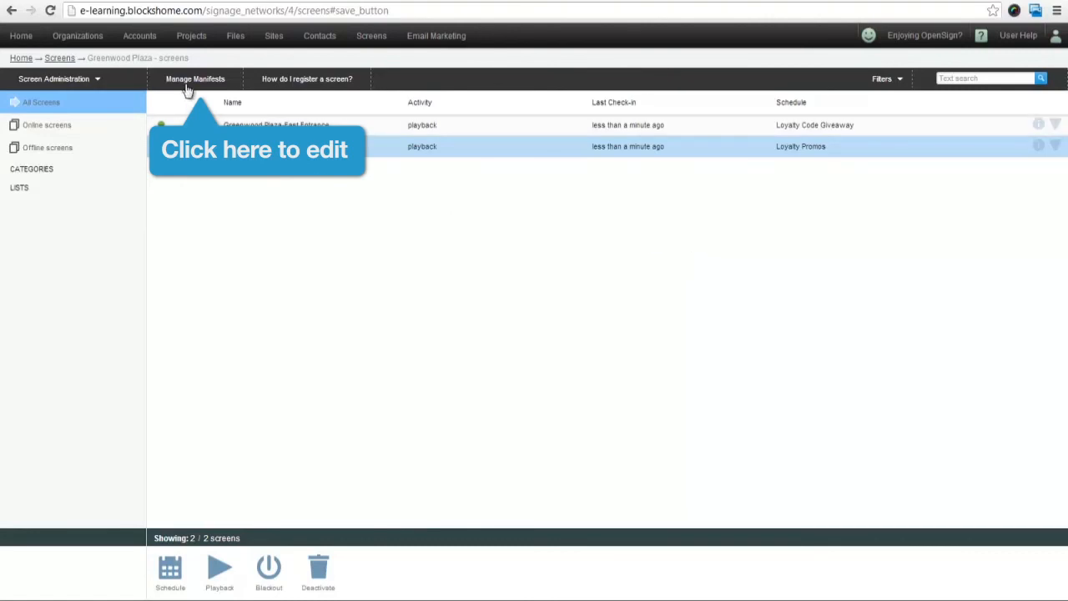
mouse_move(195, 79)
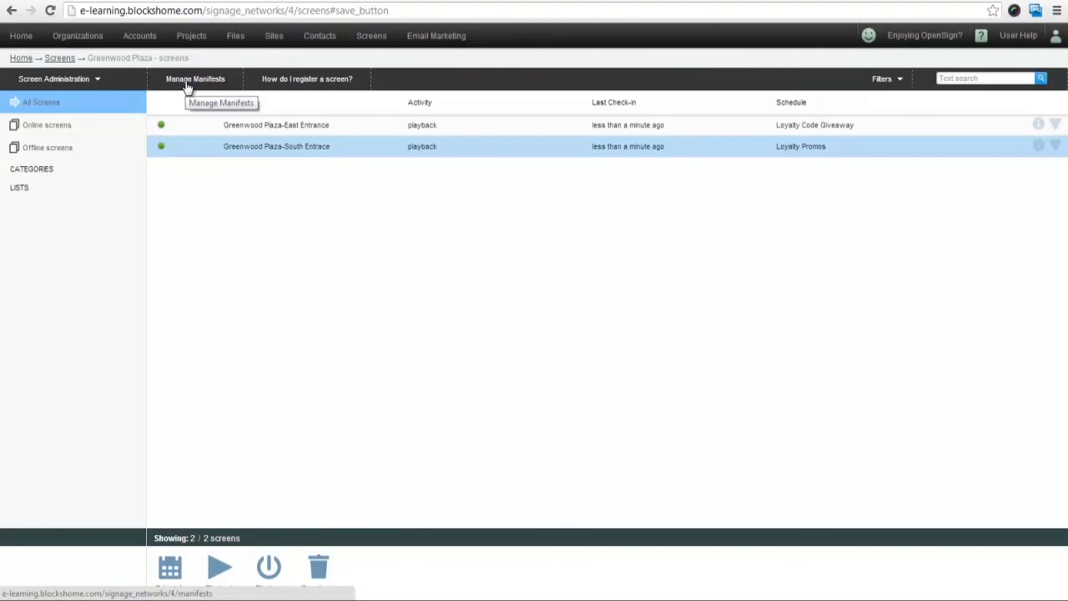
left_click(195, 79)
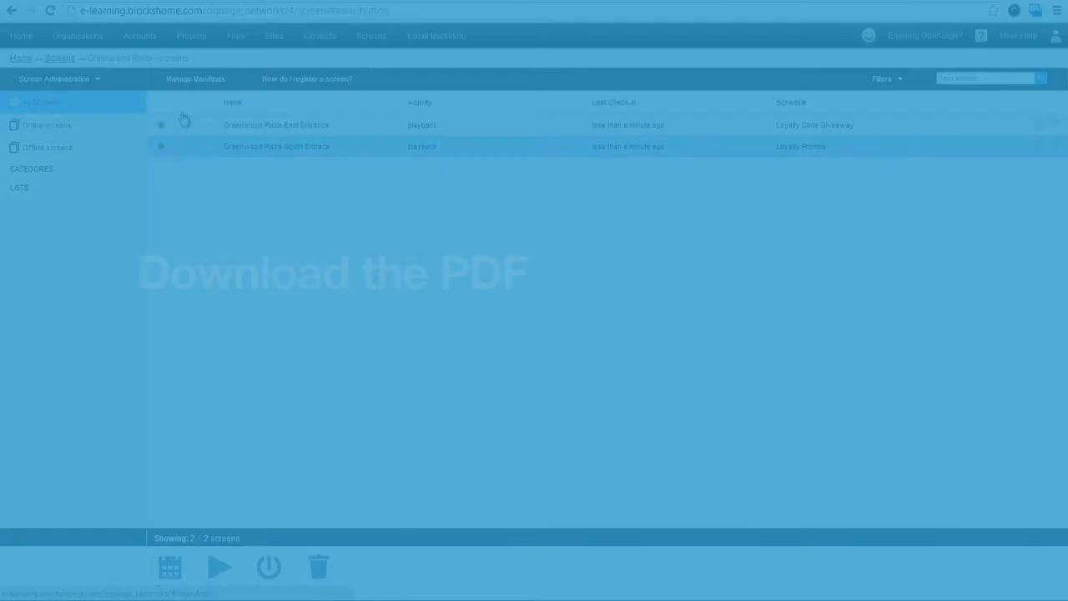